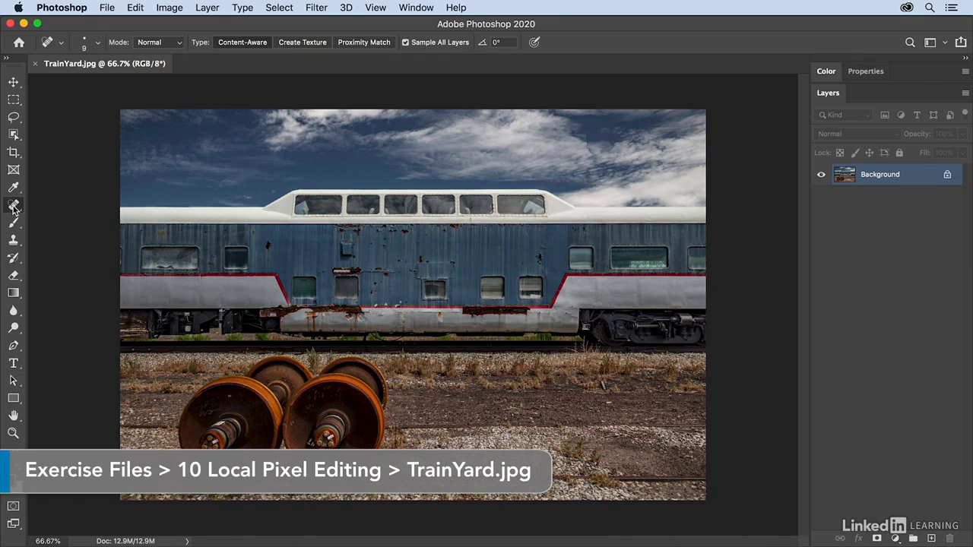
Reveal the healing tools flyout to pick the Spot Healing Brush.
left_click(13, 204)
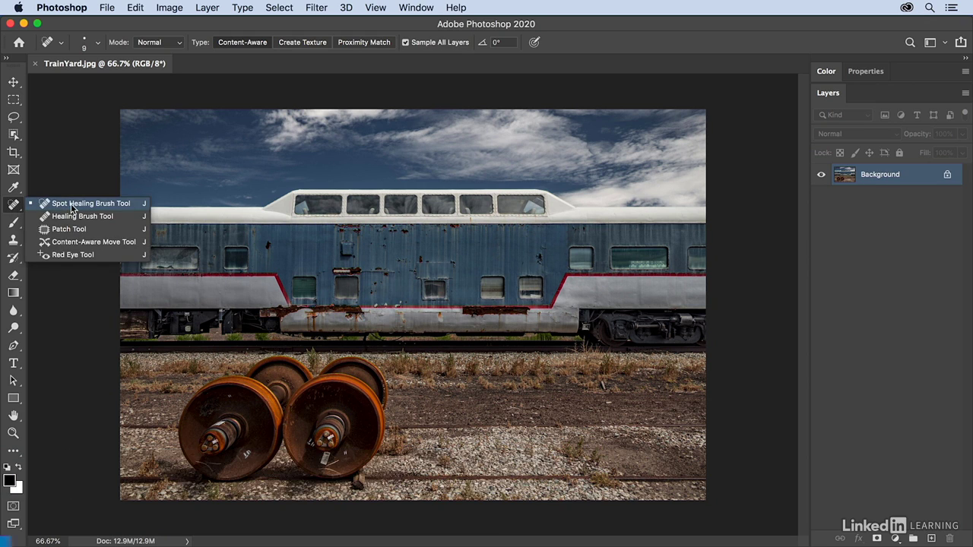
mouse_move(82, 216)
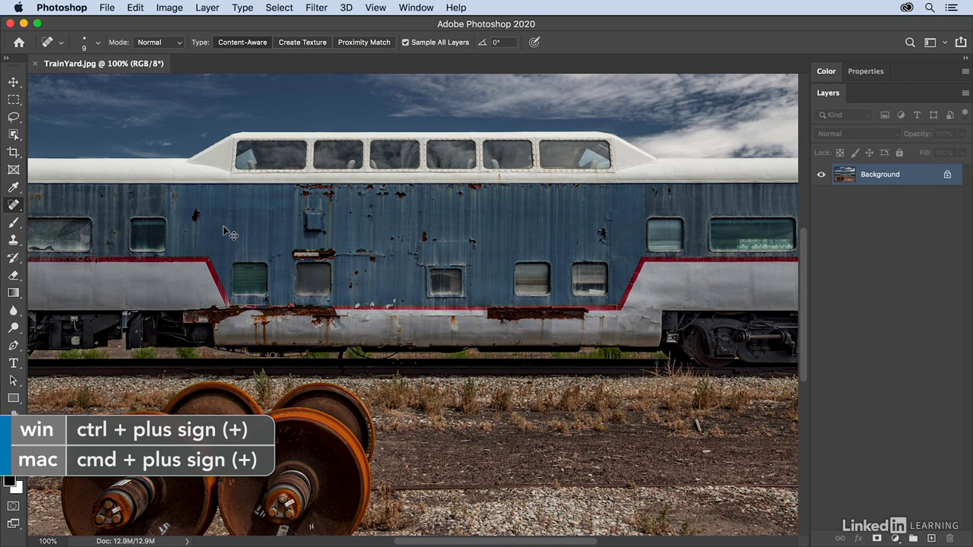
Zoom in to 200% on the rusty wheel sets.
key("cmd+plus")
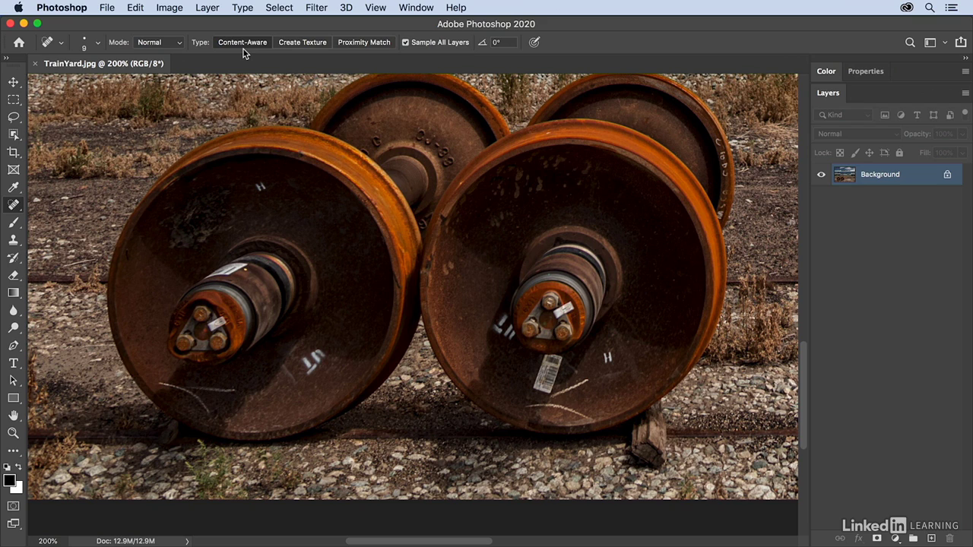
mouse_move(257, 187)
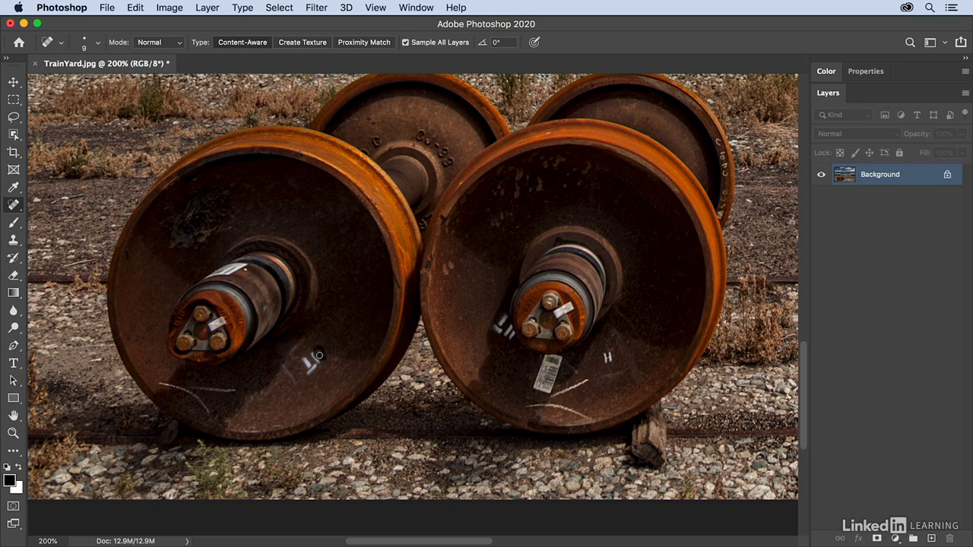
mouse_move(307, 372)
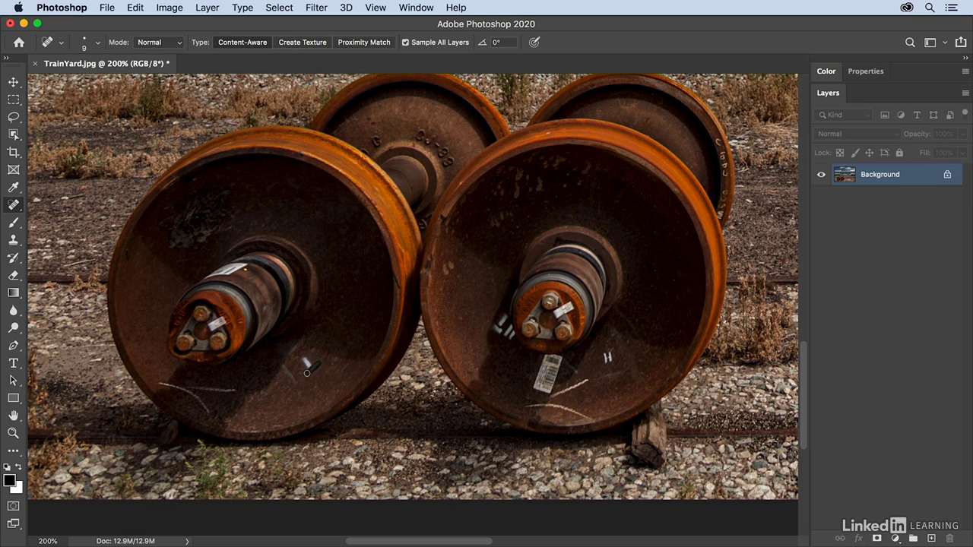
mouse_move(313, 365)
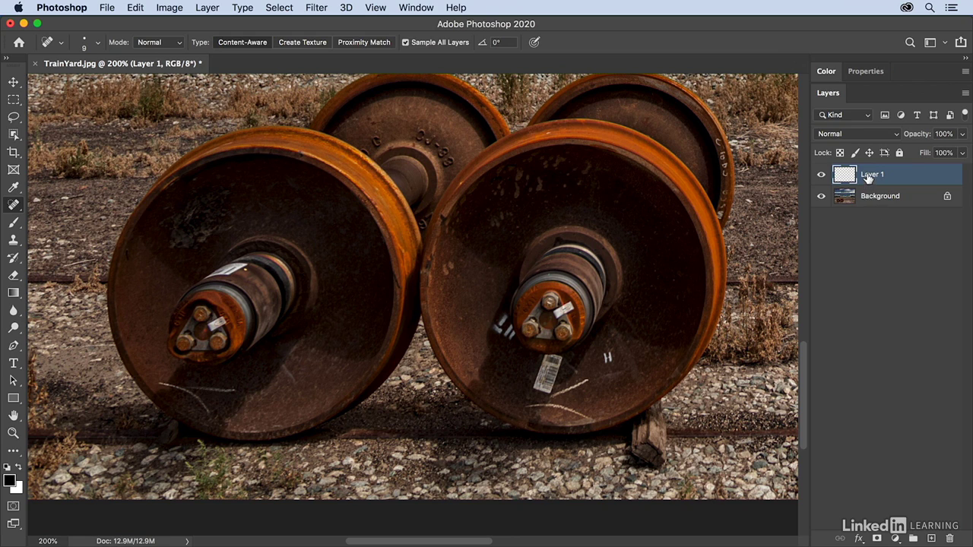
Name the new empty layer 'retouching'.
type("retouching")
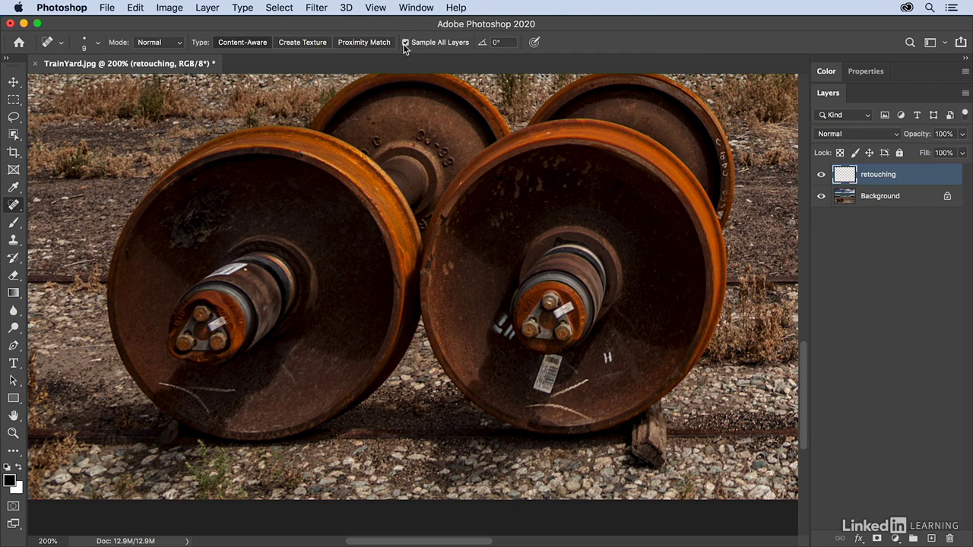
mouse_move(444, 52)
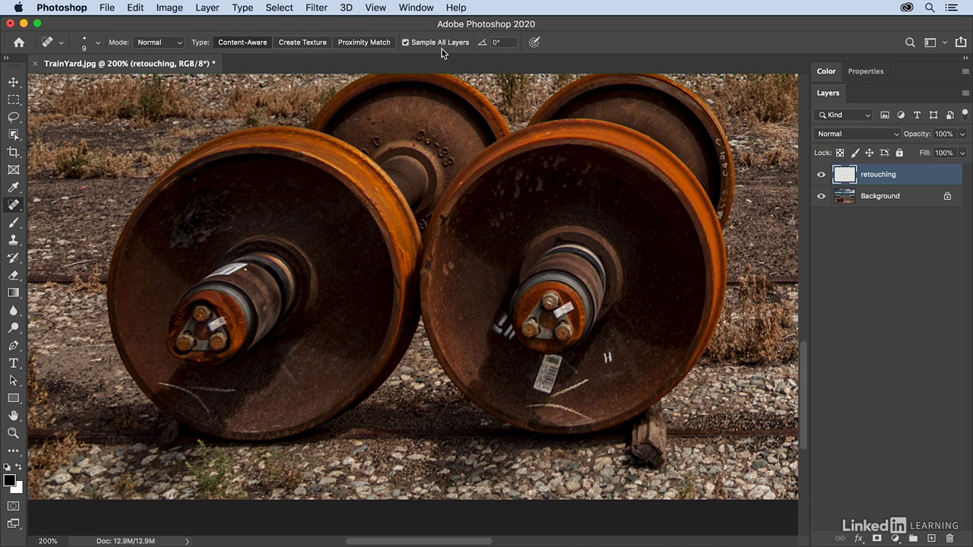
Adjust an option bar setting before healing the scratch lines on the retouching layer.
left_click(405, 42)
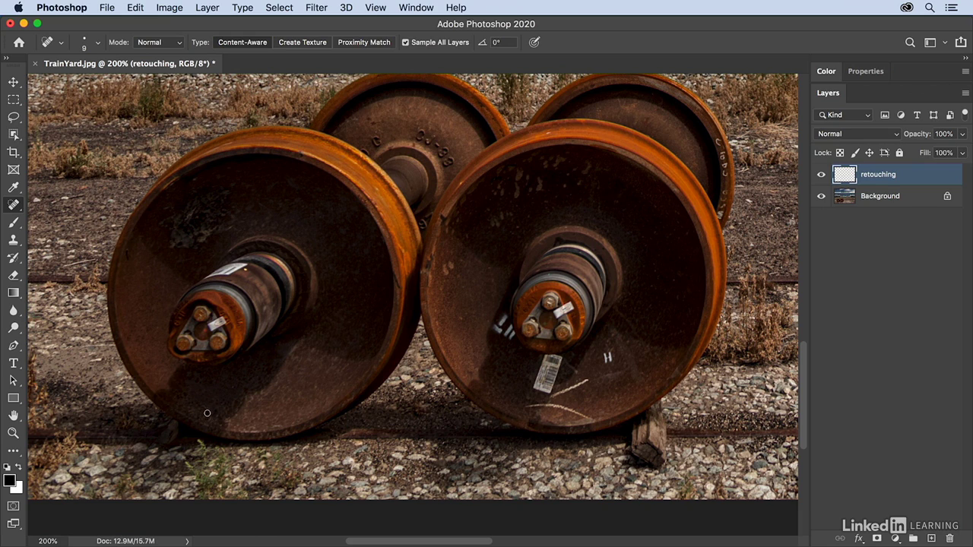
mouse_move(308, 374)
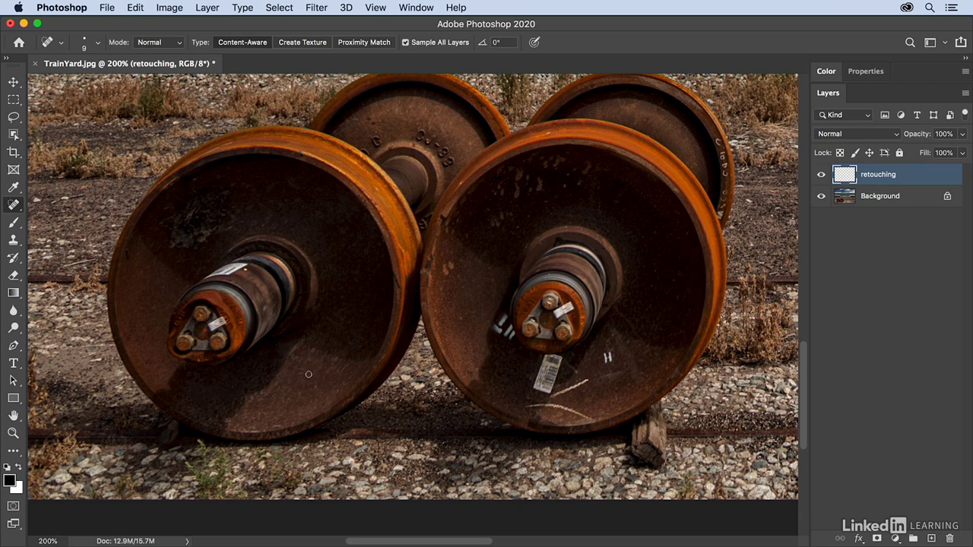
mouse_move(317, 329)
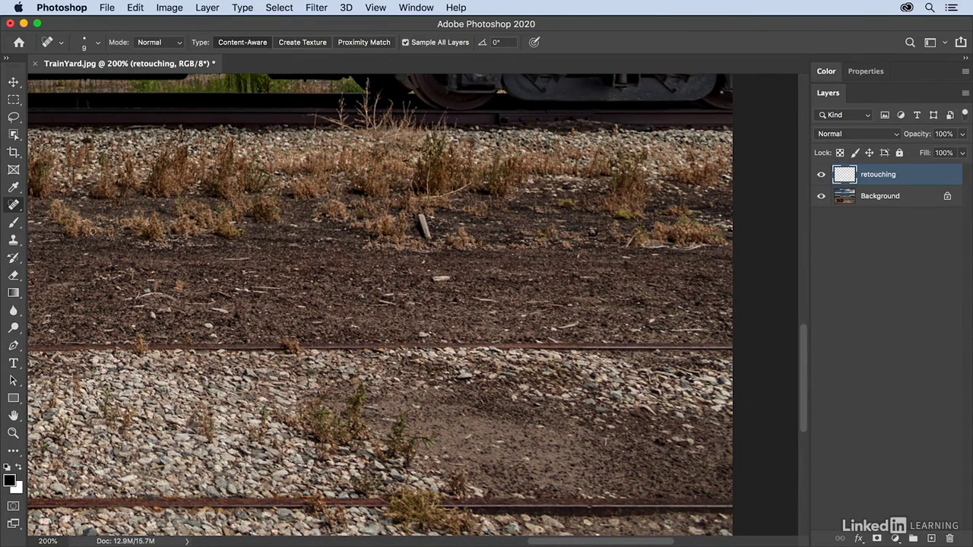
Select the Healing Brush with Sample set to Current & Below and Aligned enabled.
left_click(14, 206)
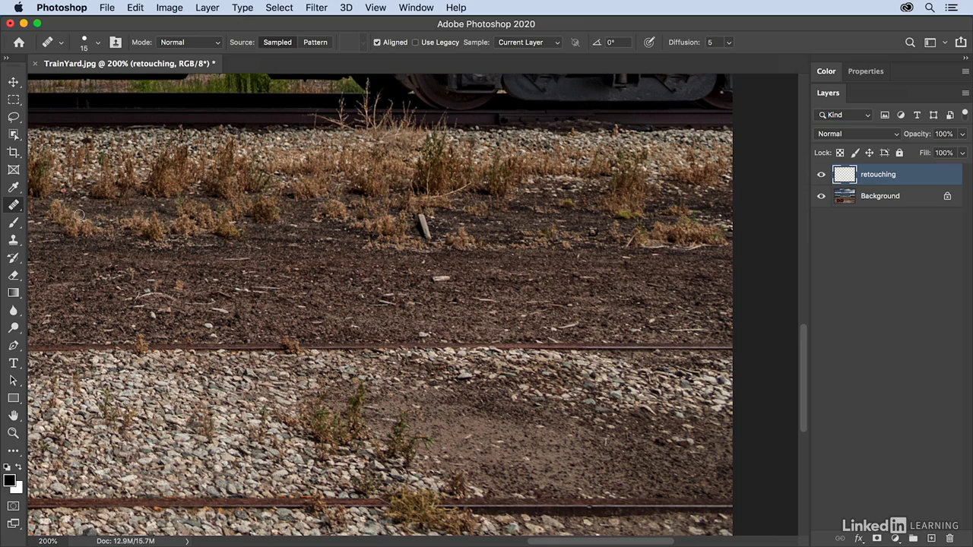
mouse_move(373, 61)
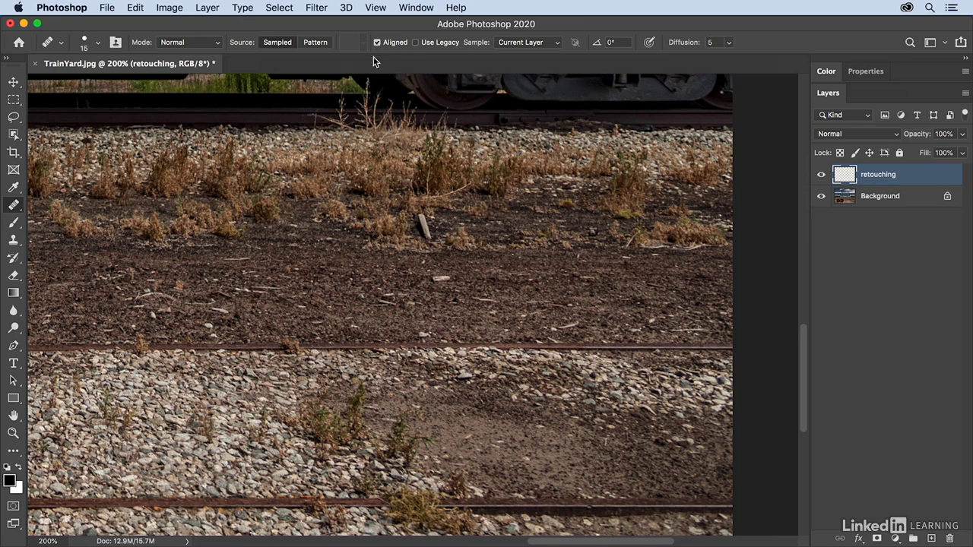
left_click(526, 42)
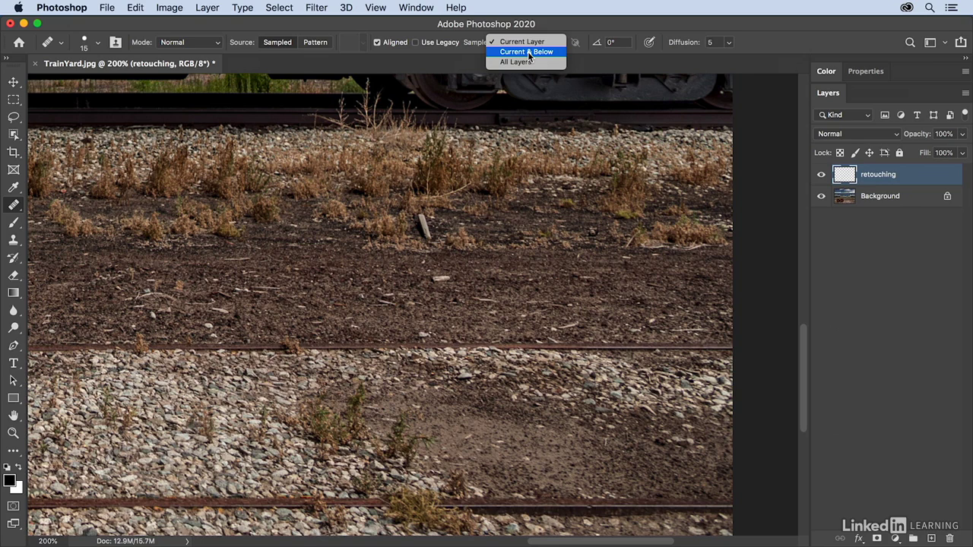
left_click(527, 52)
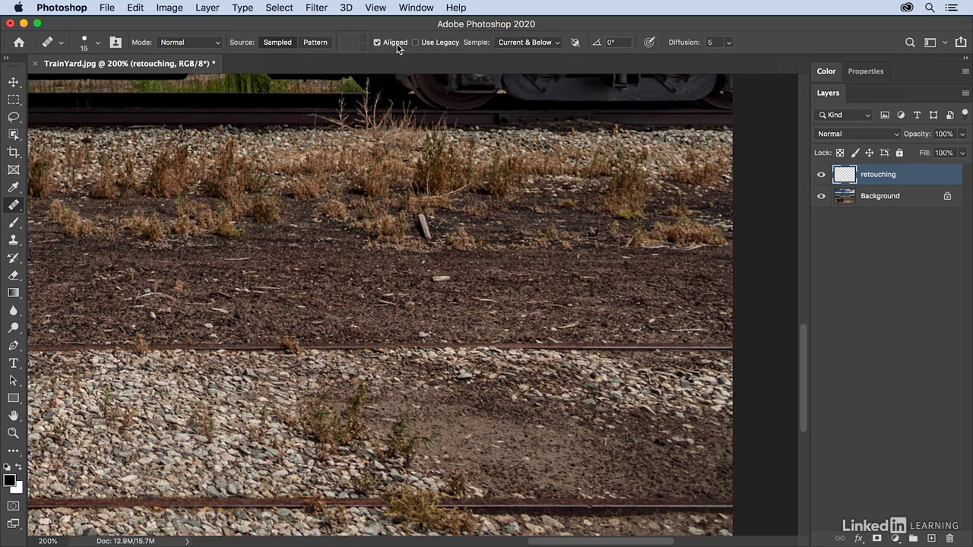
mouse_move(401, 48)
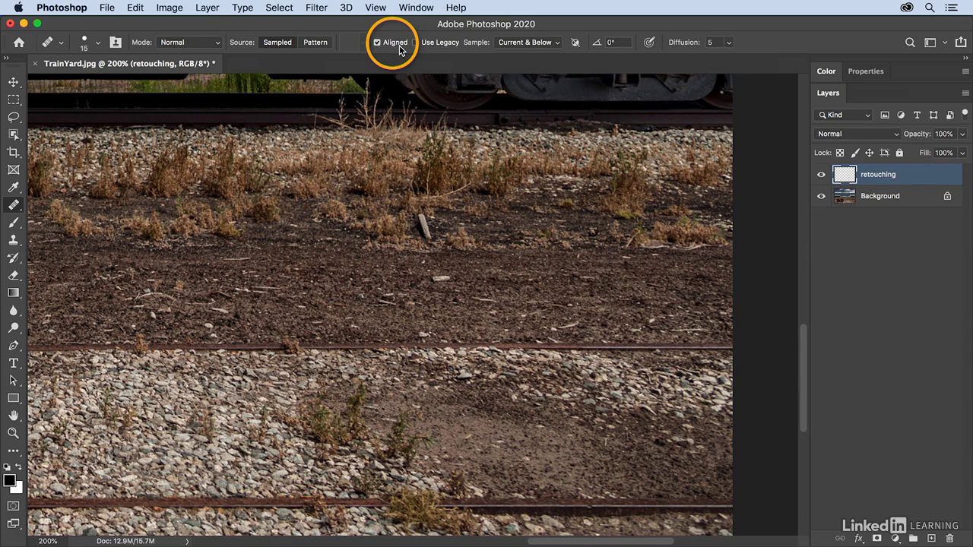
left_click(376, 42)
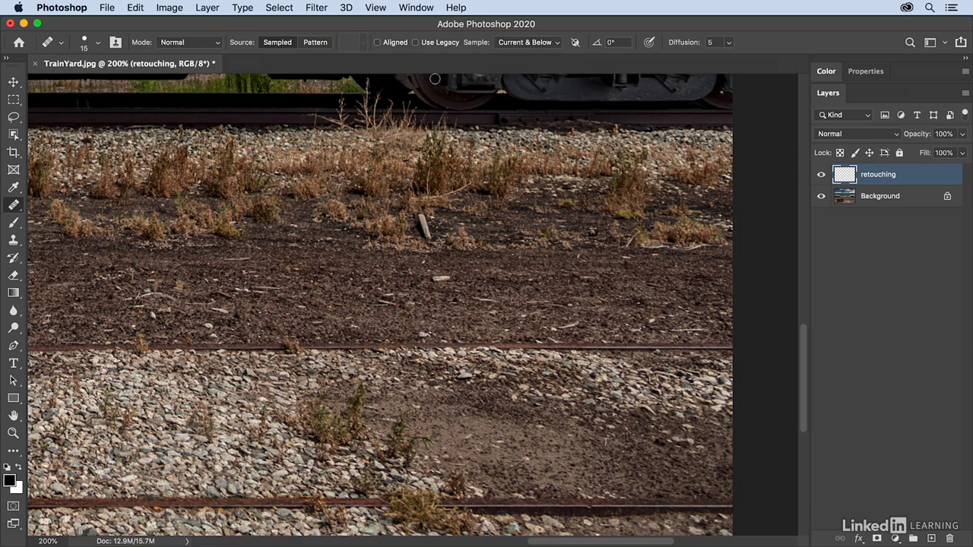
left_click(377, 42)
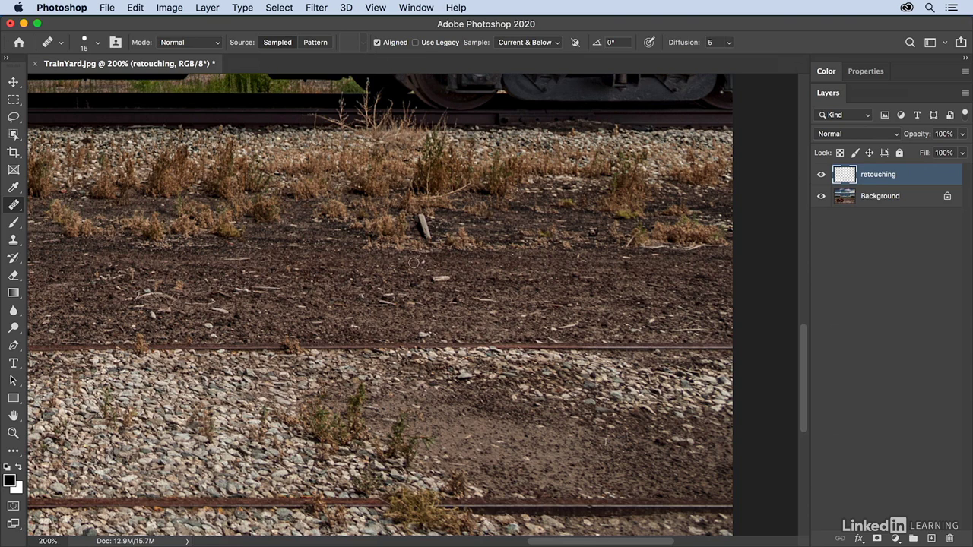
mouse_move(244, 118)
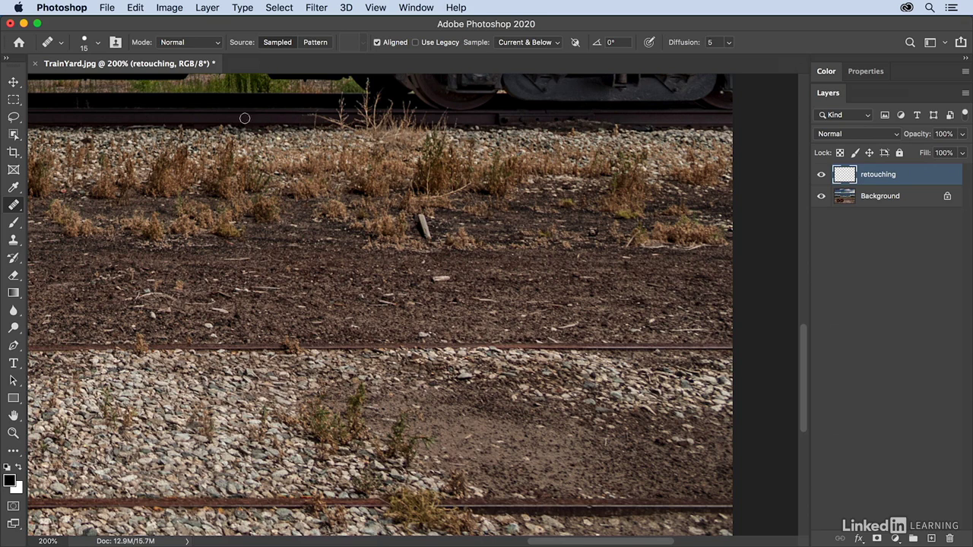
Sample clean dirt as the source for healing the pale stick.
left_click(188, 42)
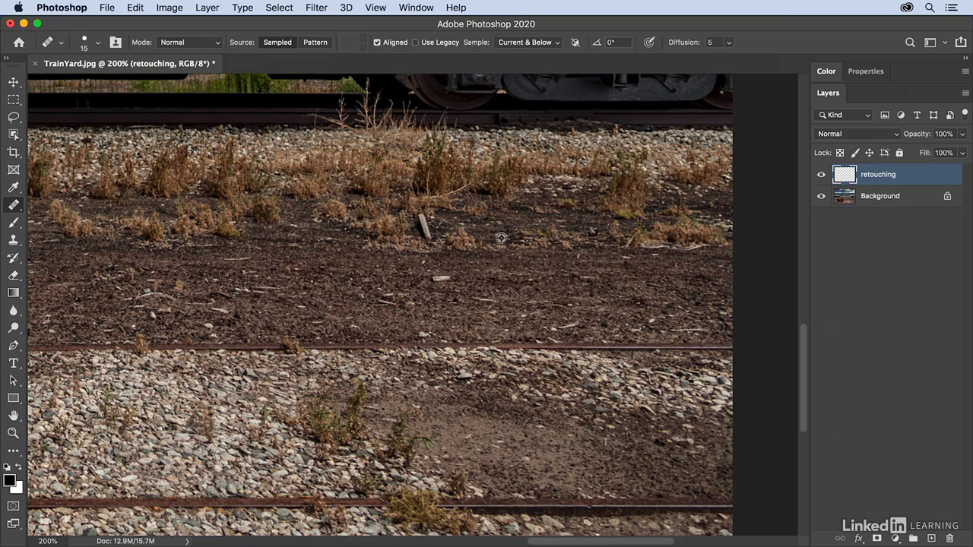
mouse_move(499, 242)
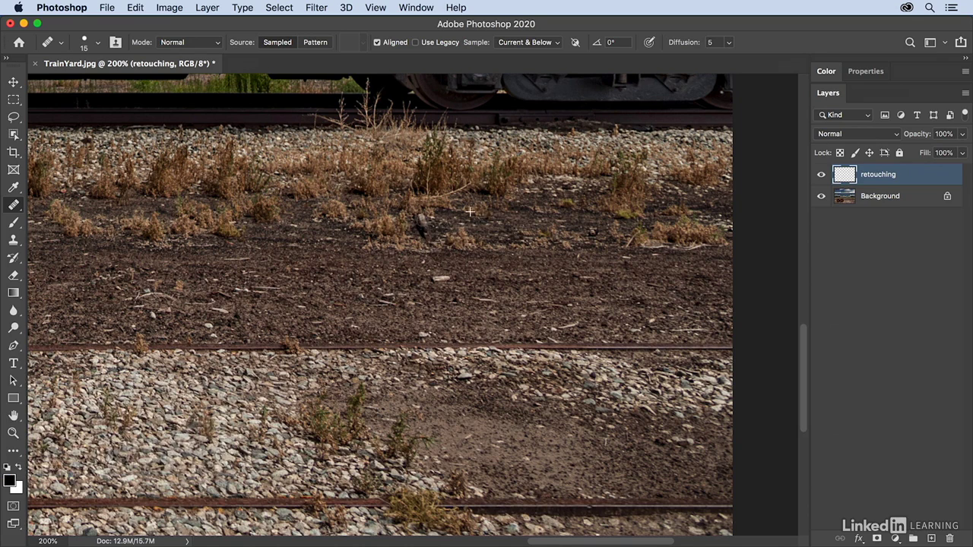
mouse_move(427, 232)
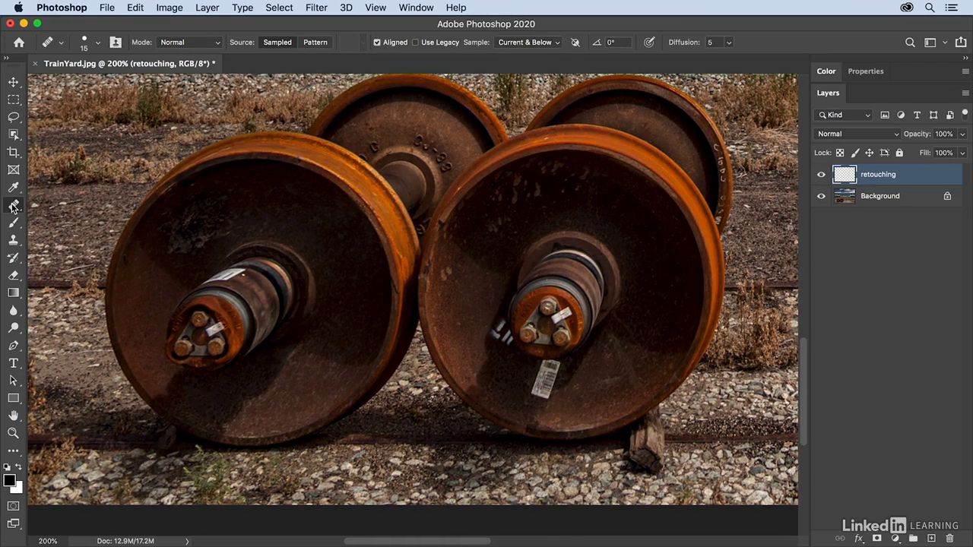
Switch to the Patch Tool in Content-Aware mode.
left_click(13, 205)
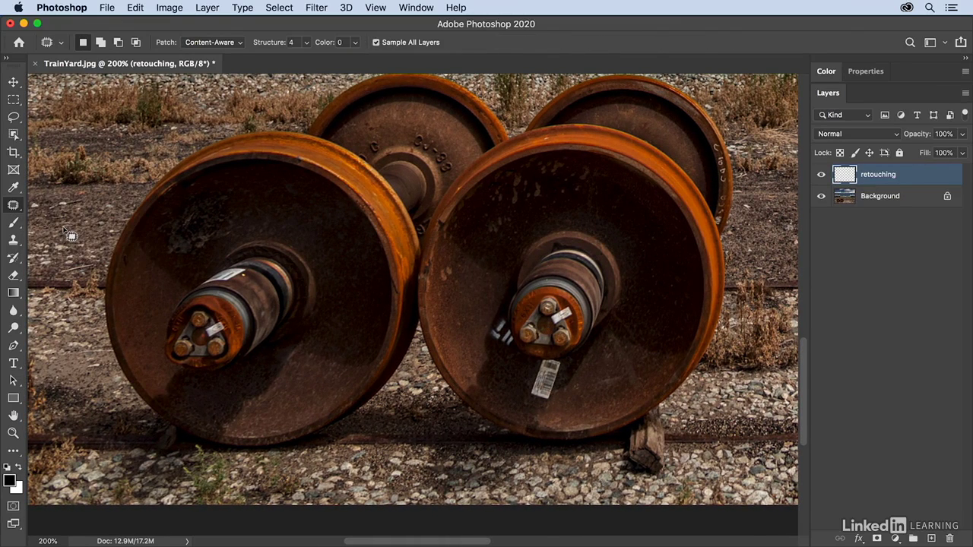
left_click(211, 42)
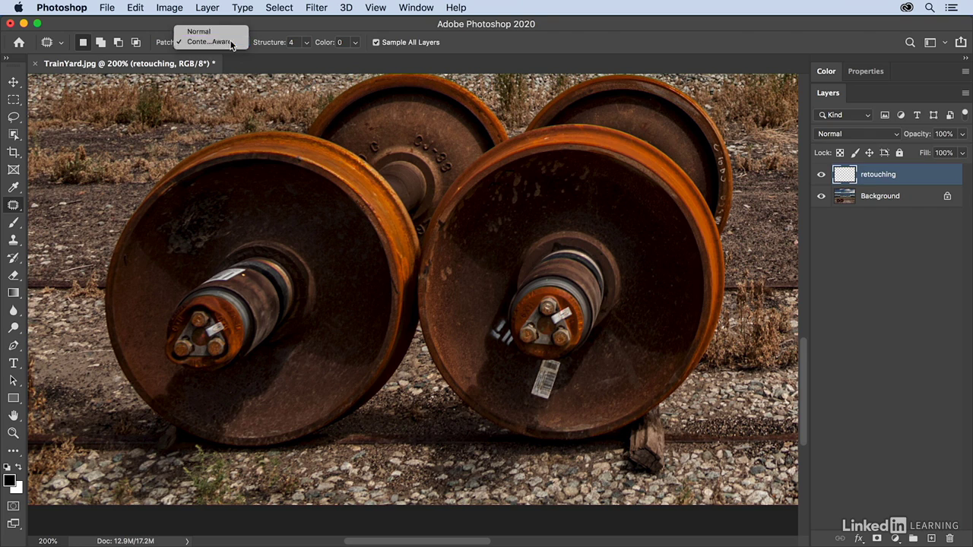
left_click(209, 41)
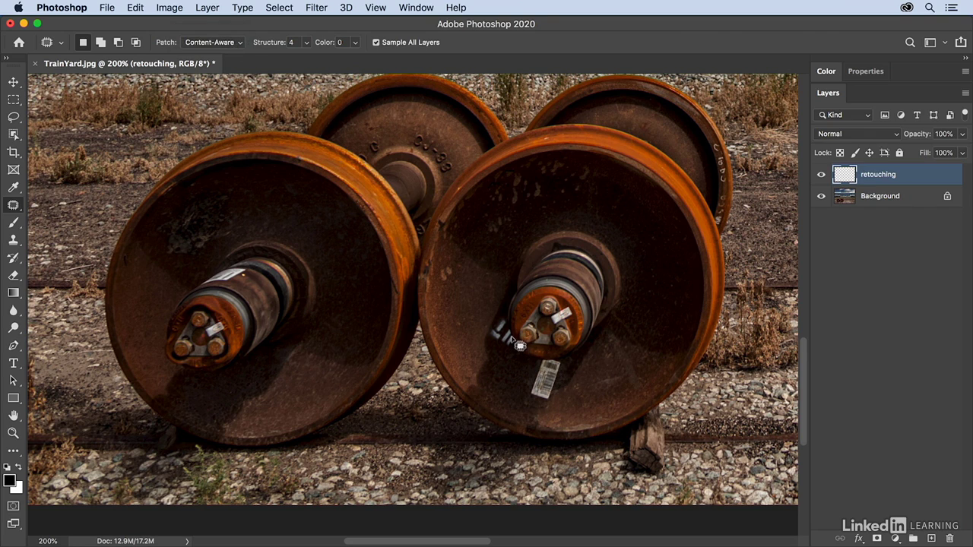
mouse_move(522, 350)
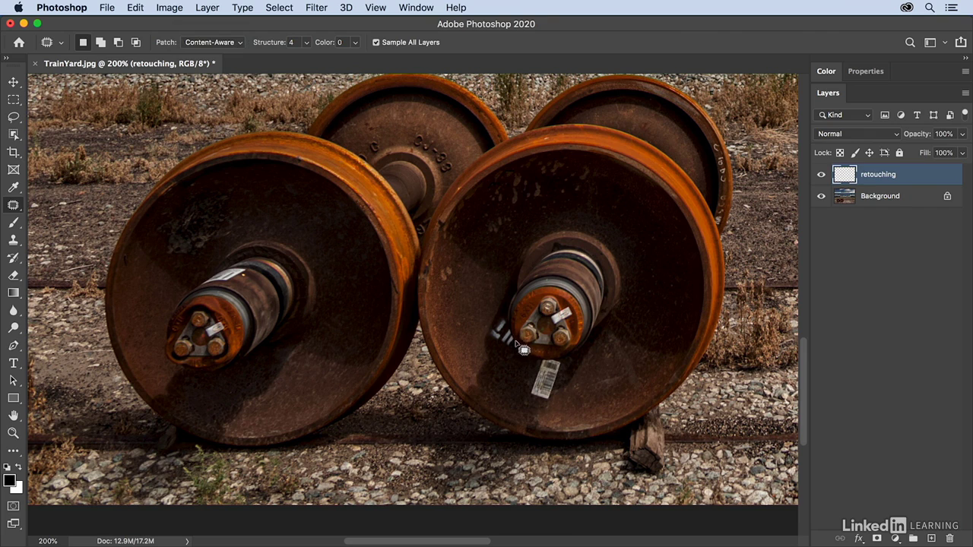
mouse_move(510, 348)
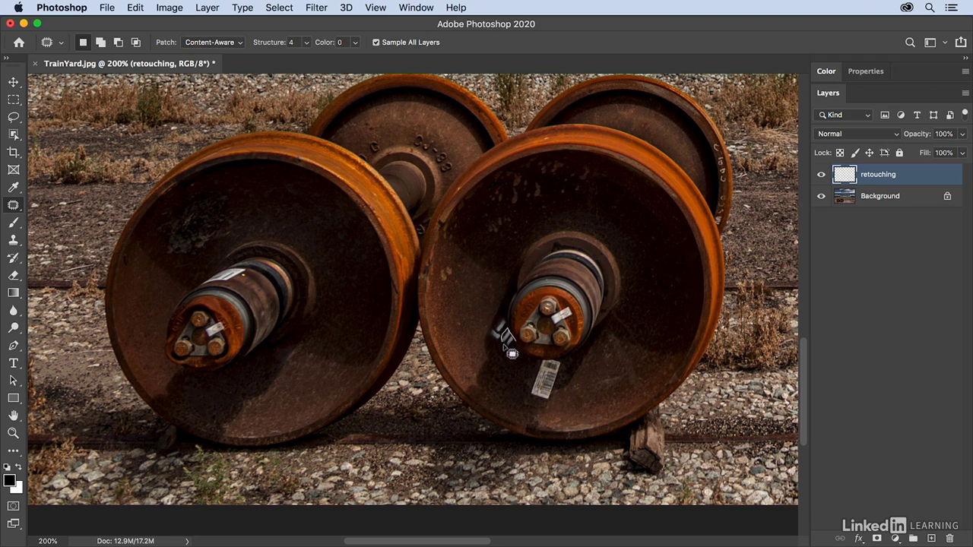
mouse_move(516, 346)
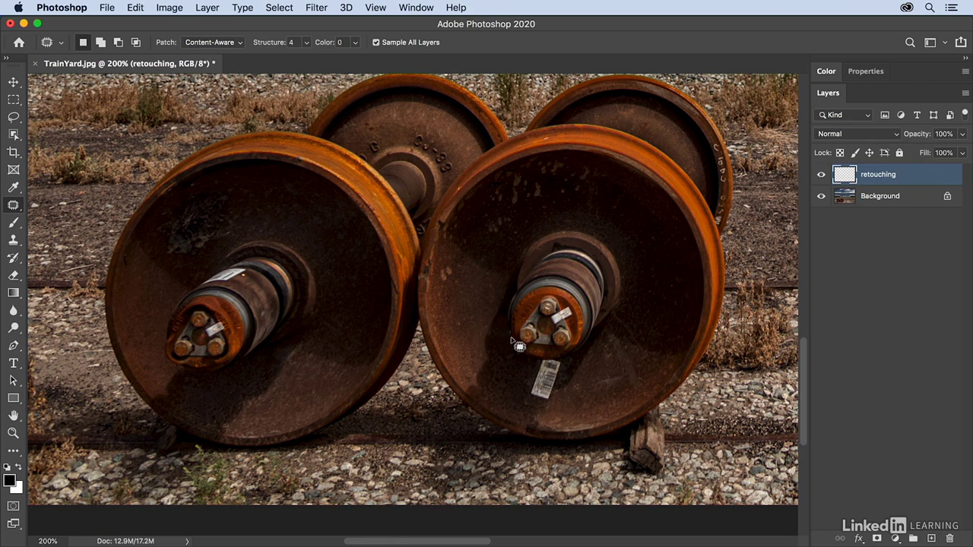
mouse_move(401, 310)
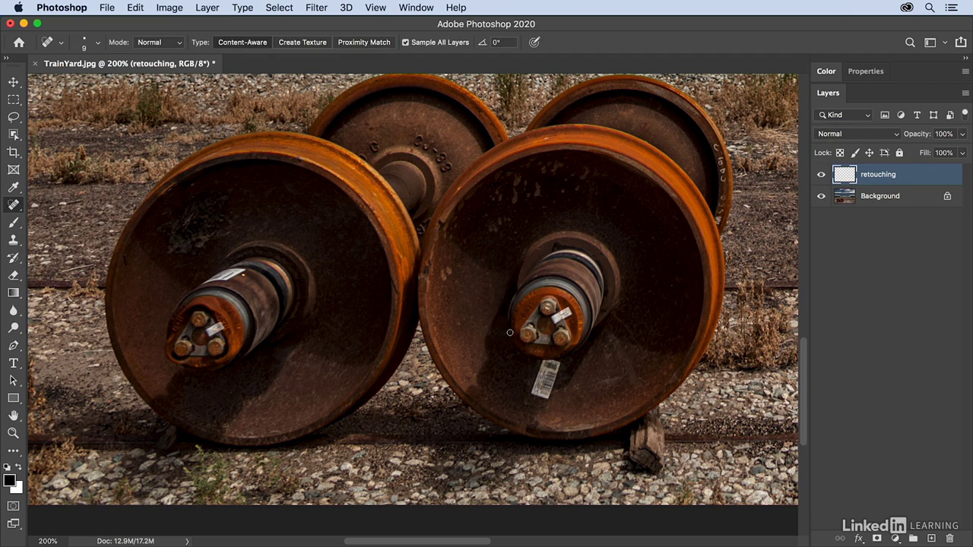
mouse_move(488, 360)
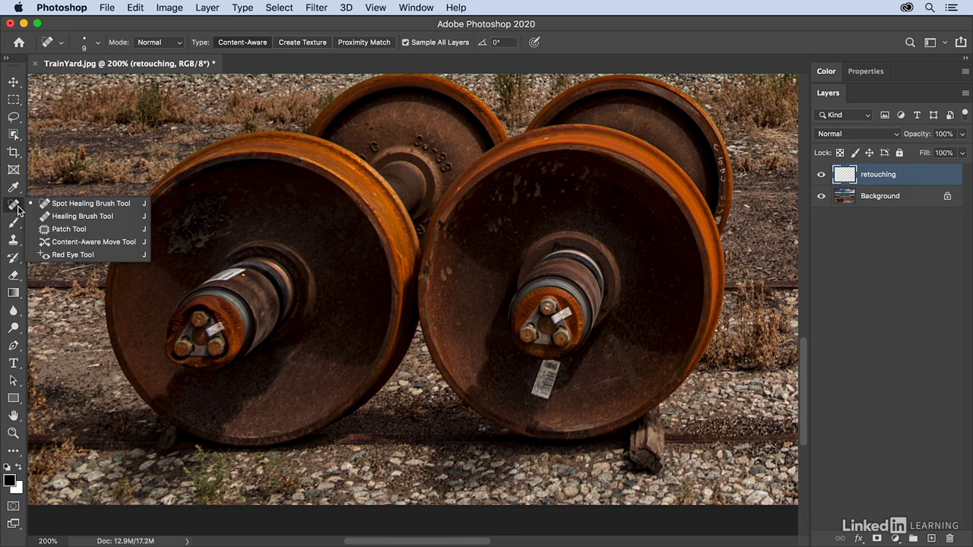
Patch the barcode sticker with nearby rusty wheel texture.
left_click(68, 229)
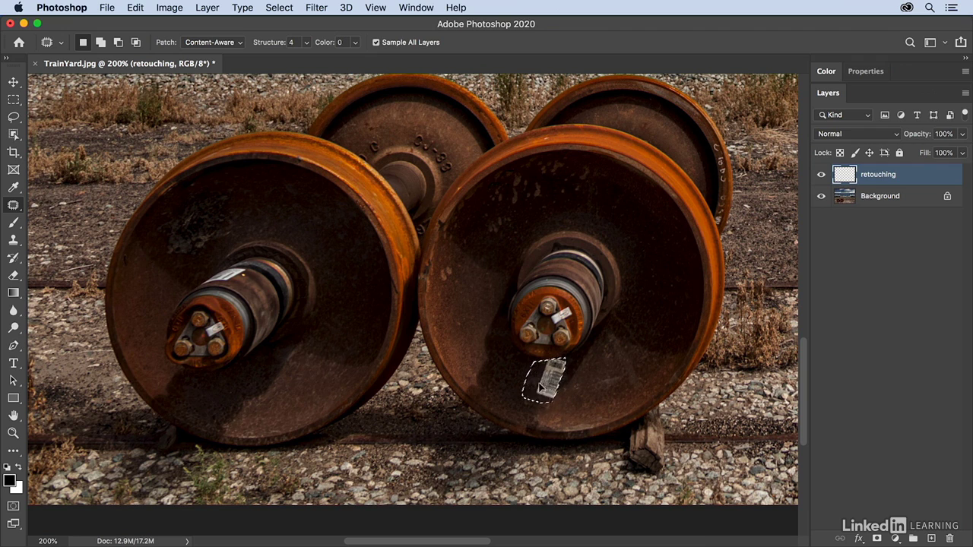
left_click_drag(547, 380, 506, 392)
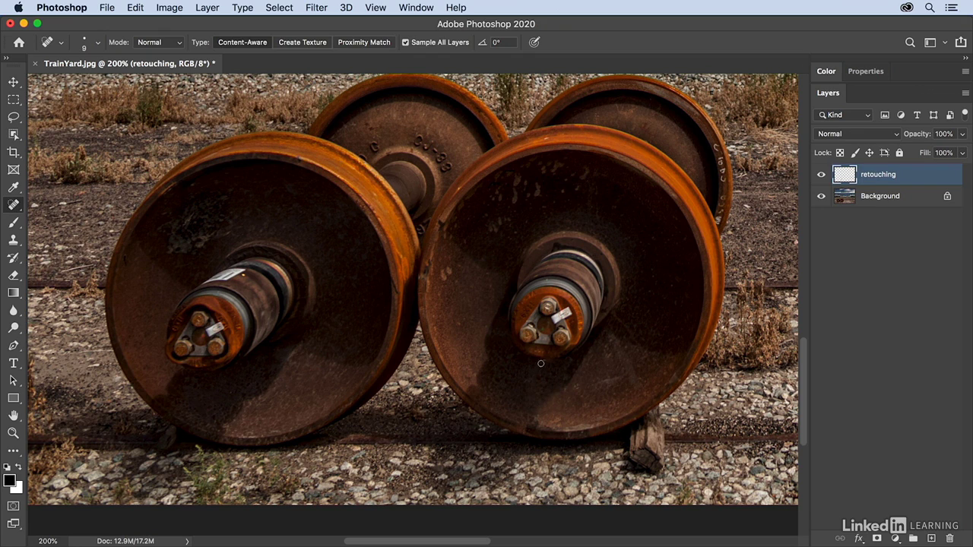
mouse_move(602, 413)
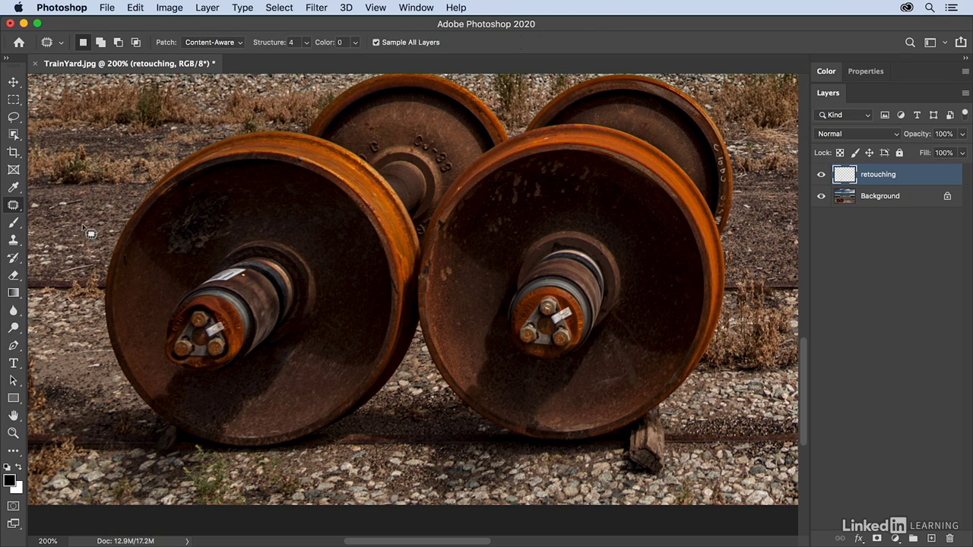
mouse_move(356, 289)
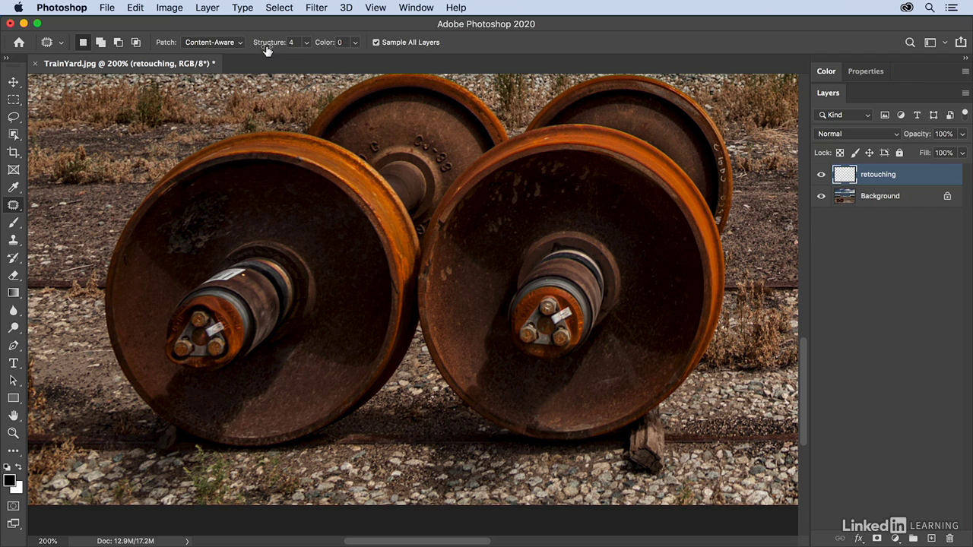
mouse_move(332, 51)
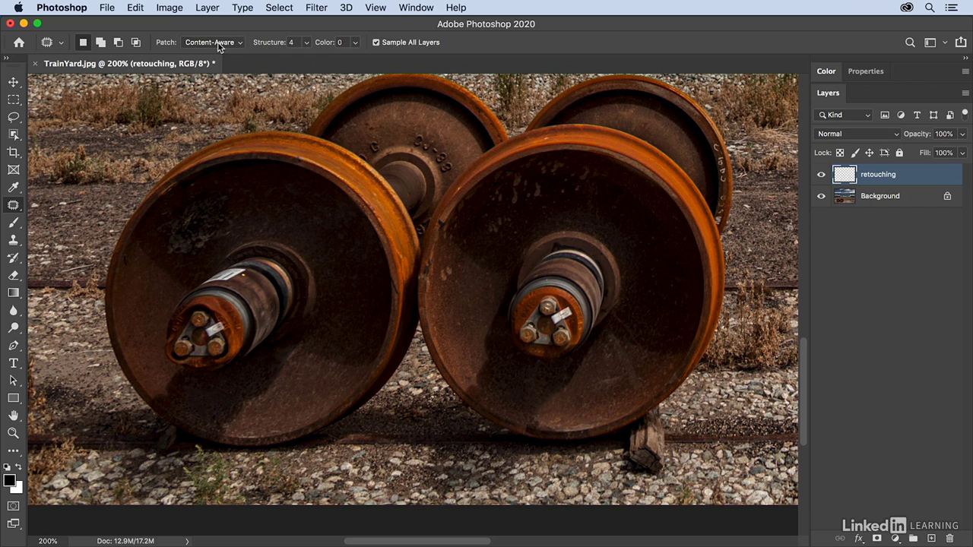
left_click(211, 42)
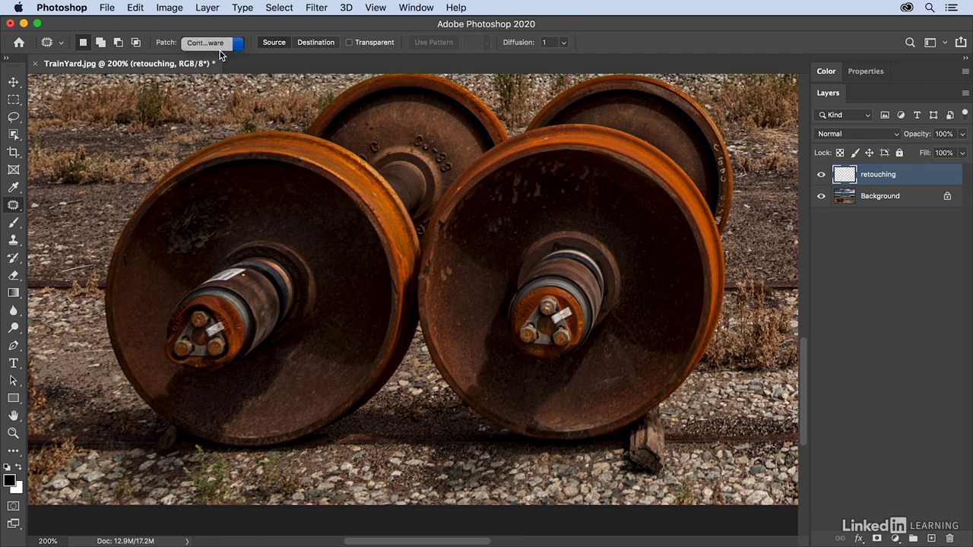
left_click(213, 42)
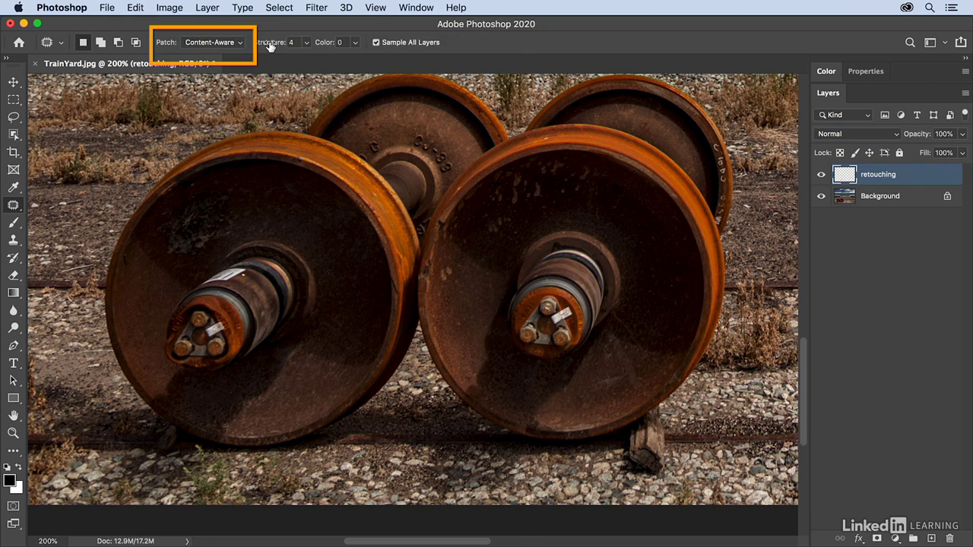